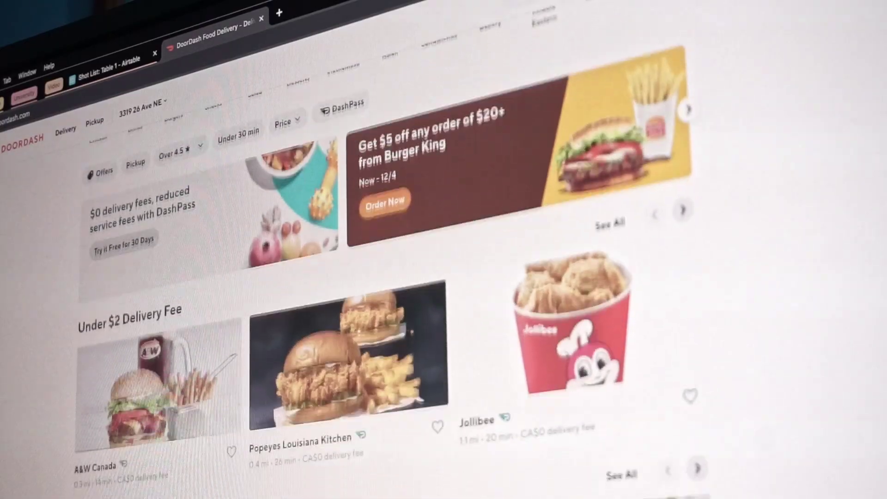
Scroll through the DoorDash restaurant listings and the Apple HIG overview page
scroll(down, 3)
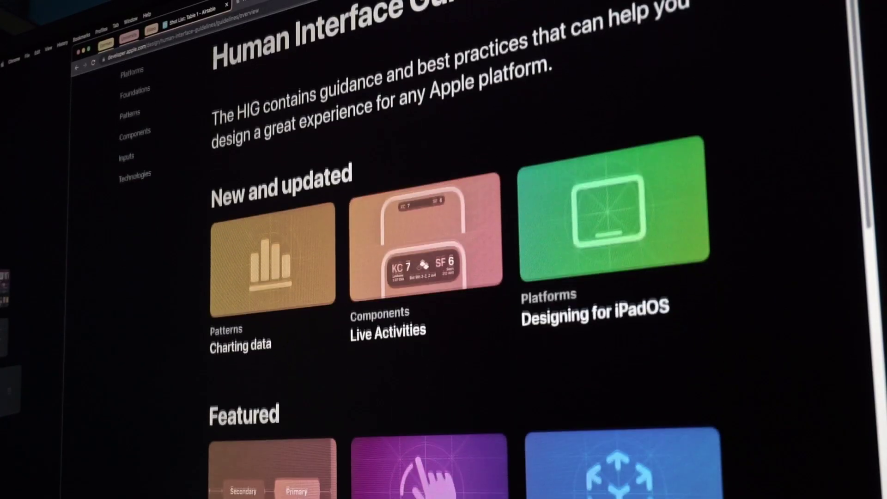
scroll(down, 3)
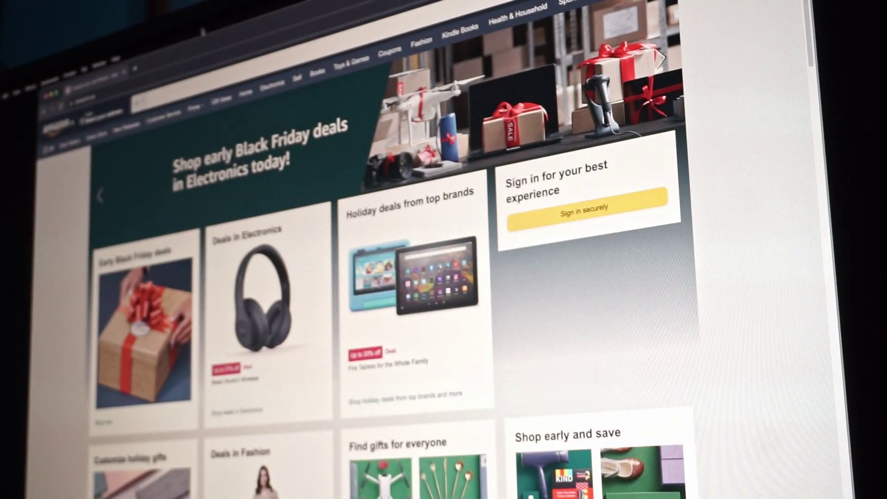
Scroll the Amazon.ca home page, then the Amazon app feed down to gift categories
scroll(down, 3)
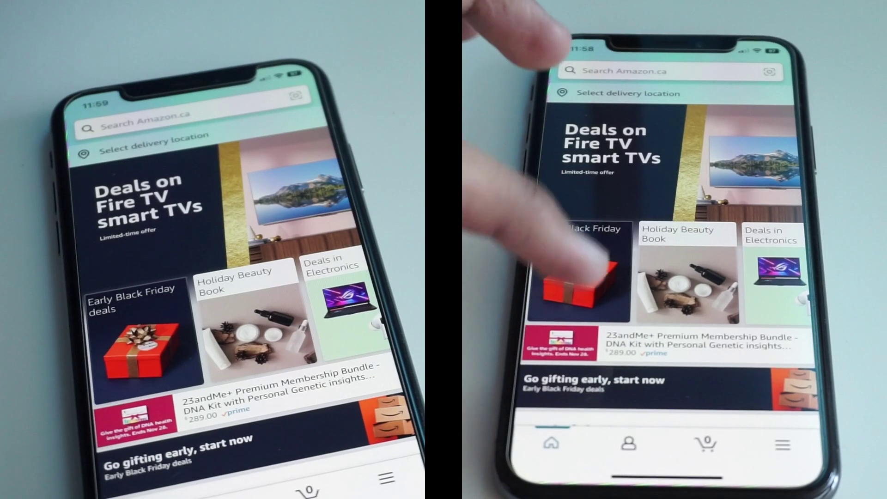
scroll(down, 3)
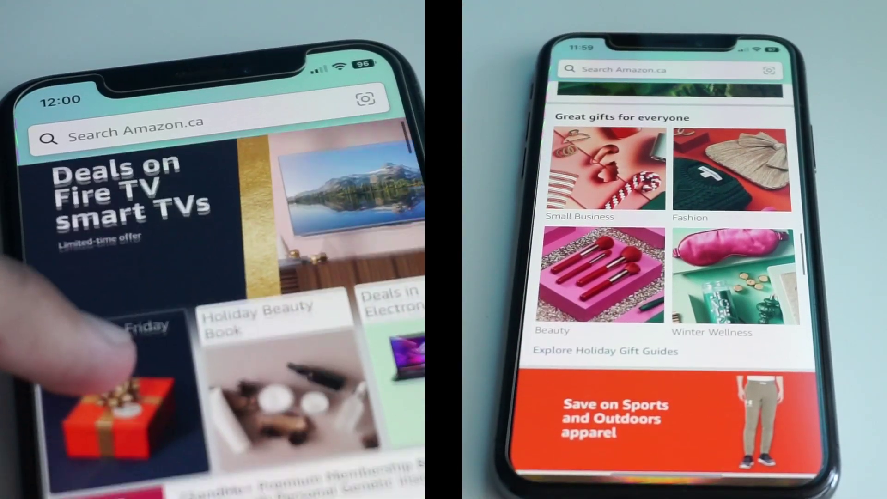
scroll(down, 3)
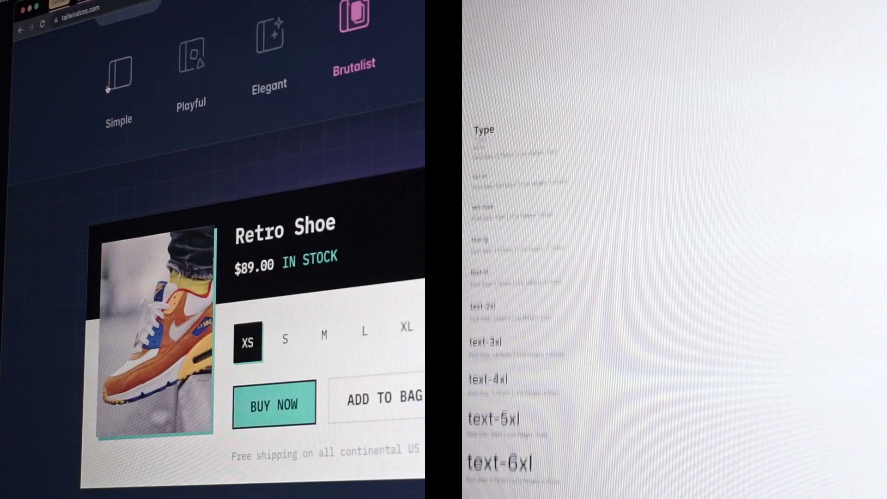
Switch the Tailwind product card demo to the Playful style, showing the Kids Jumpsuit
click(191, 62)
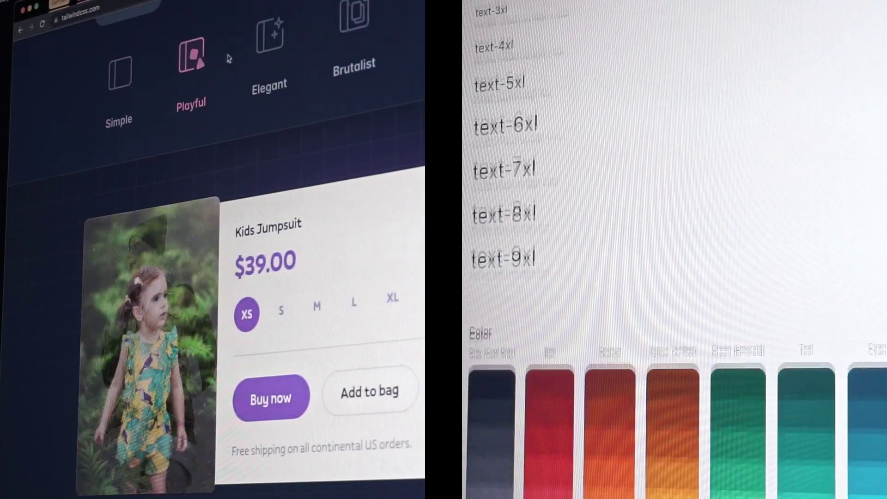